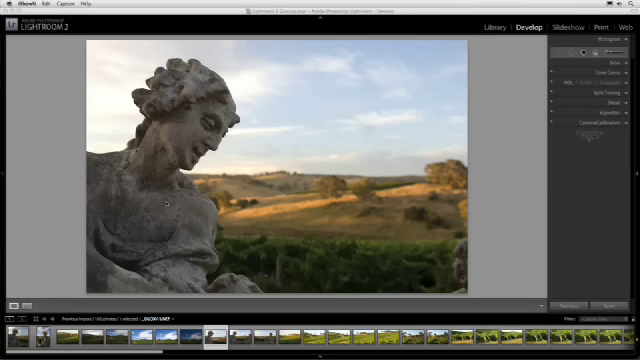
{"action": "mouse_move", "coordinate": [292, 244]}
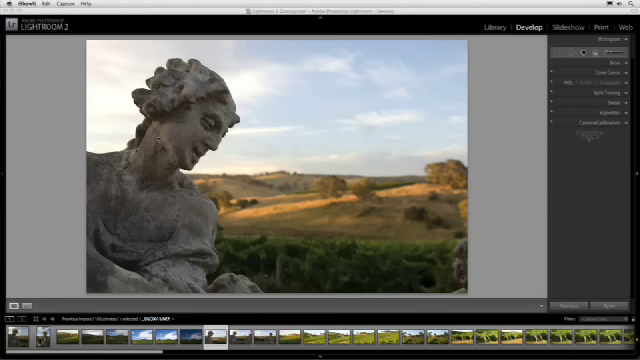
{"action": "mouse_move", "coordinate": [412, 212]}
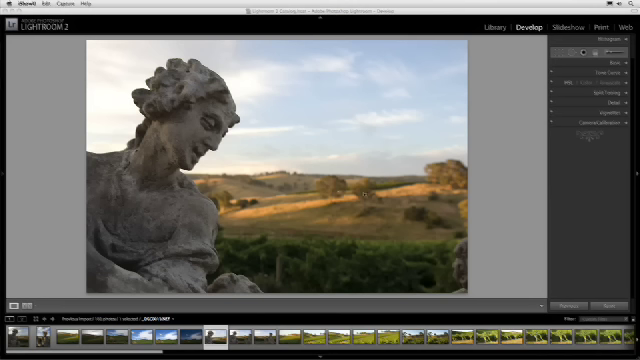
{"action": "mouse_move", "coordinate": [278, 270]}
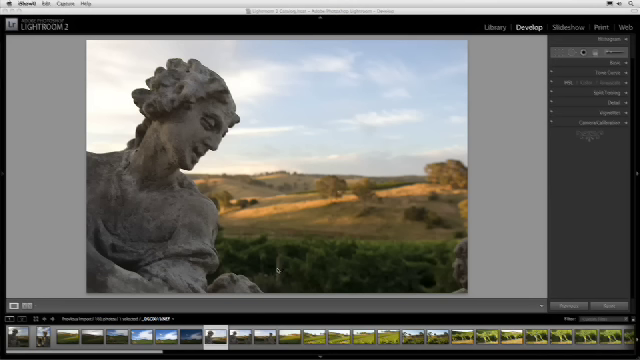
{"action": "mouse_move", "coordinate": [276, 104]}
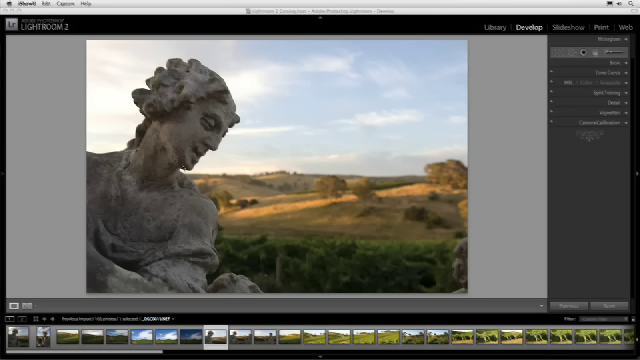
{"action": "mouse_move", "coordinate": [392, 138]}
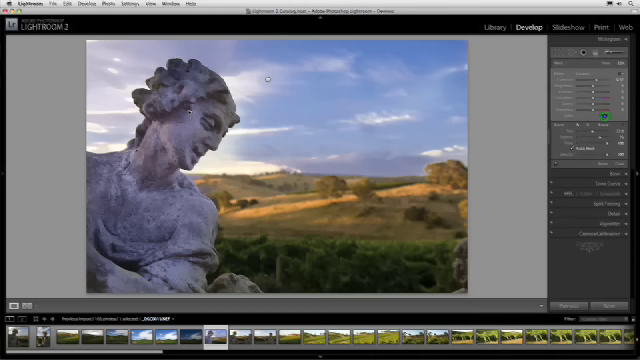
{"action": "left_click", "coordinate": [608, 120]}
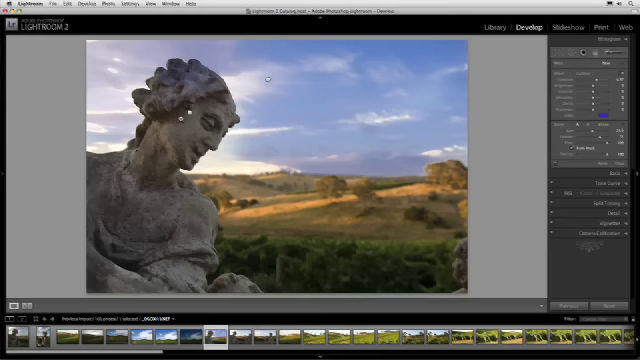
{"action": "mouse_move", "coordinate": [288, 258]}
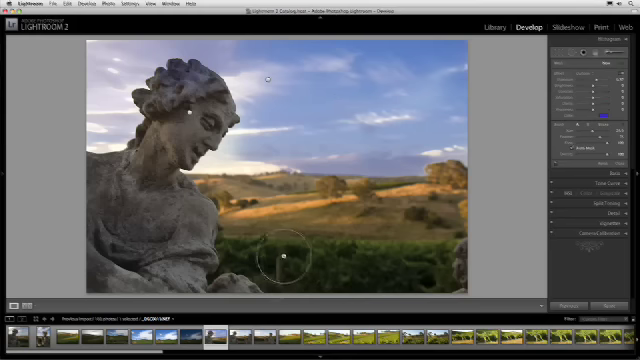